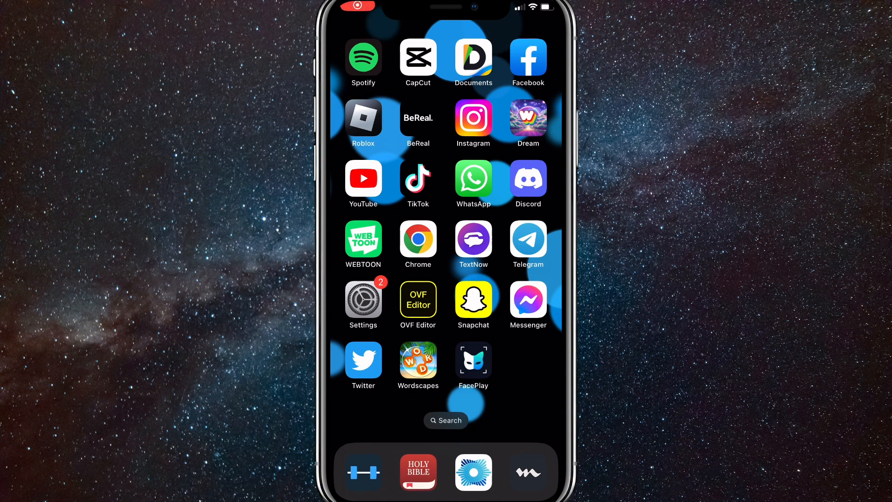
# Search the phone's apps for the App Store.
pyautogui.click(446, 420)
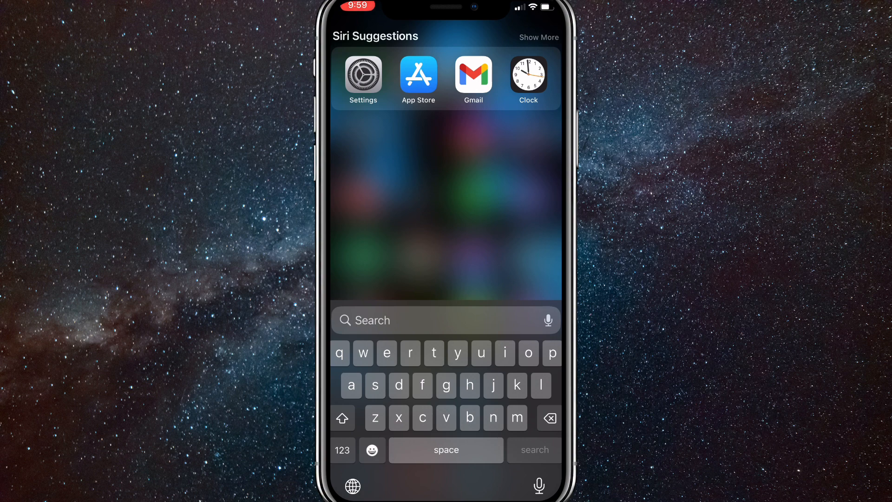
pyautogui.write('app Store')
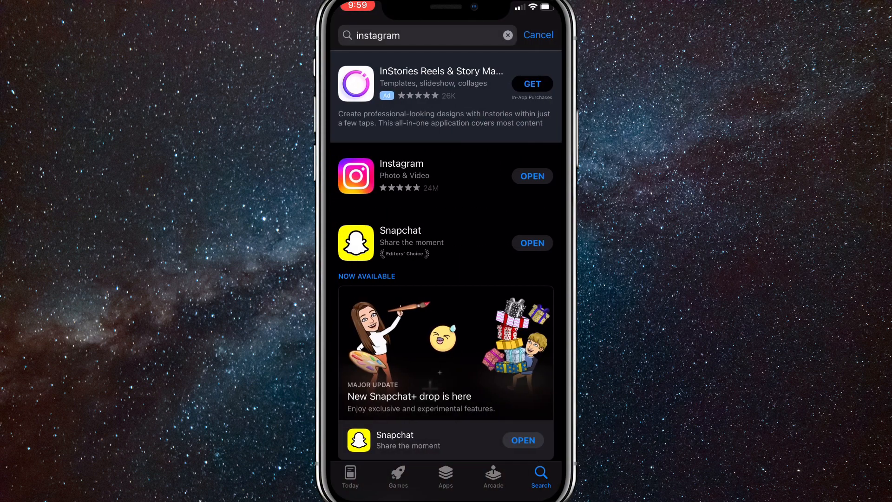
pyautogui.click(424, 36)
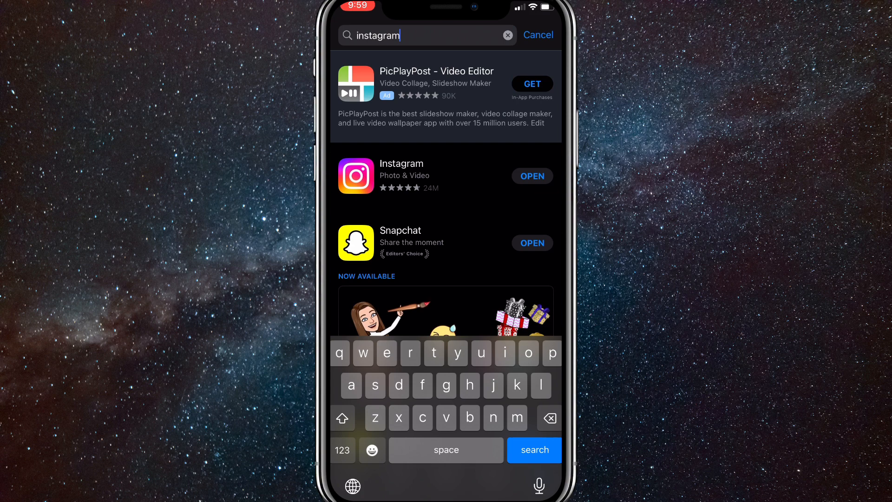
pyautogui.click(401, 175)
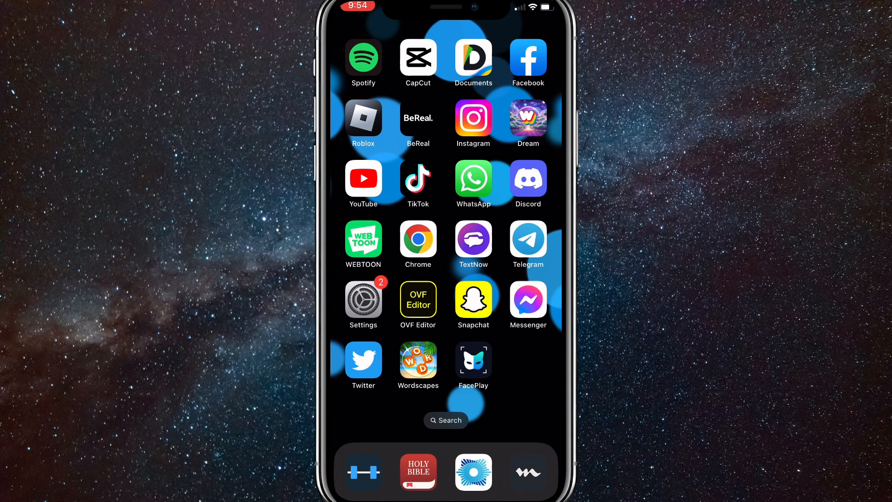
# Launch Instagram and start a new post with the pencil drawing, advancing to tagging.
pyautogui.click(473, 117)
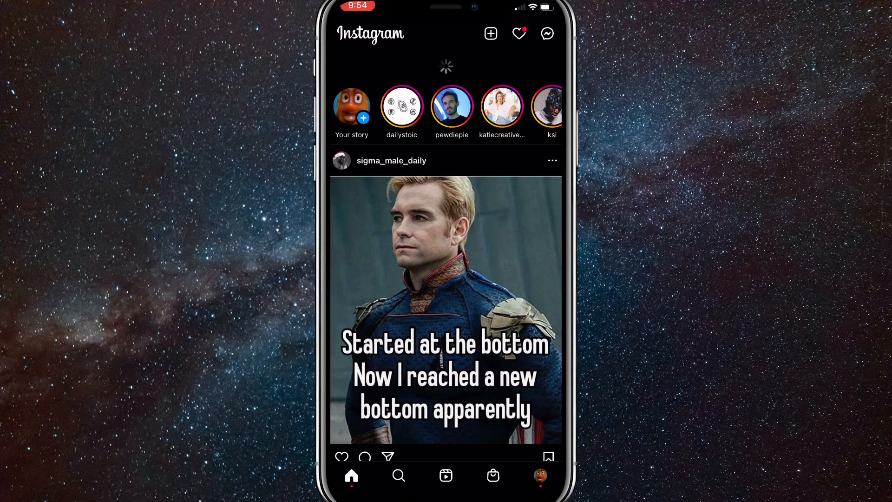
pyautogui.scroll(3)
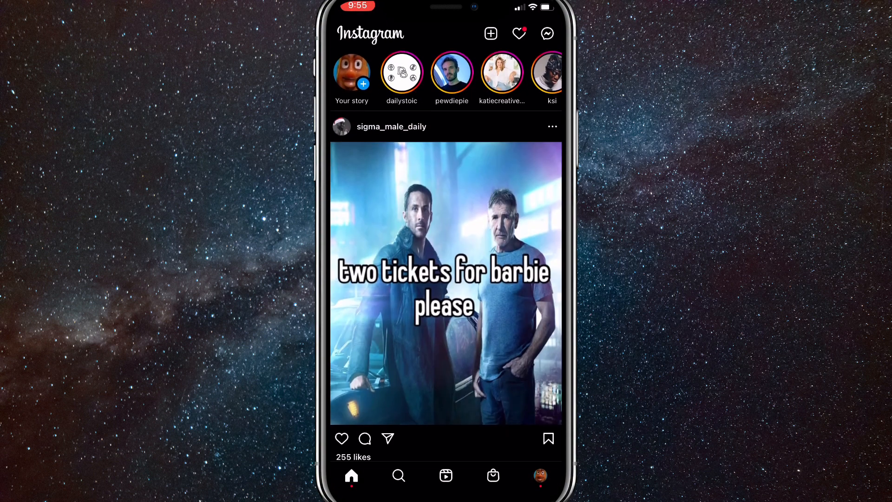
pyautogui.click(490, 33)
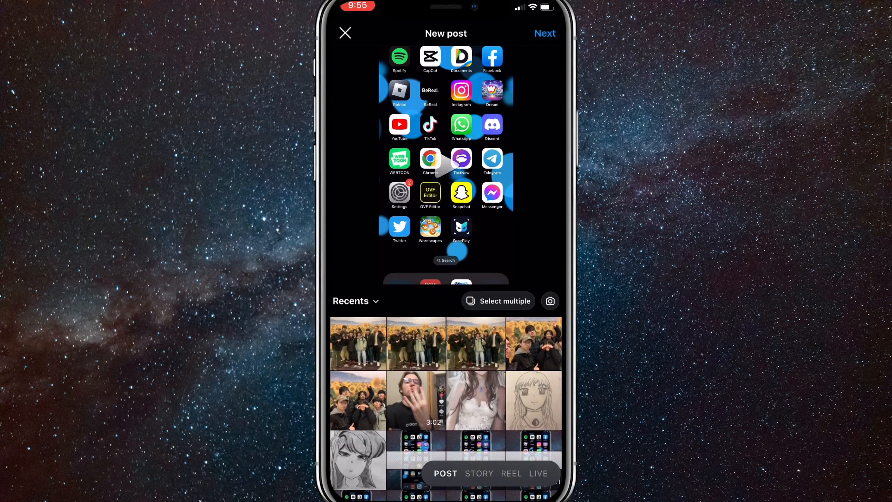
pyautogui.click(357, 456)
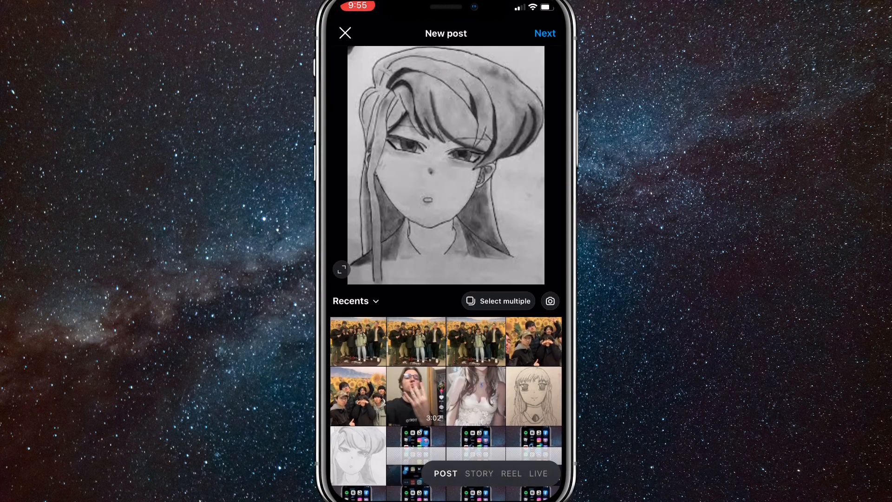
pyautogui.click(544, 33)
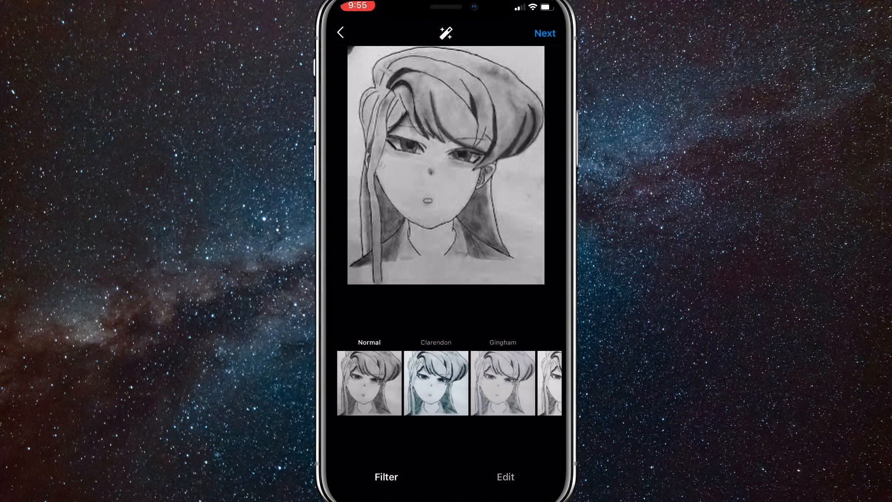
pyautogui.click(544, 33)
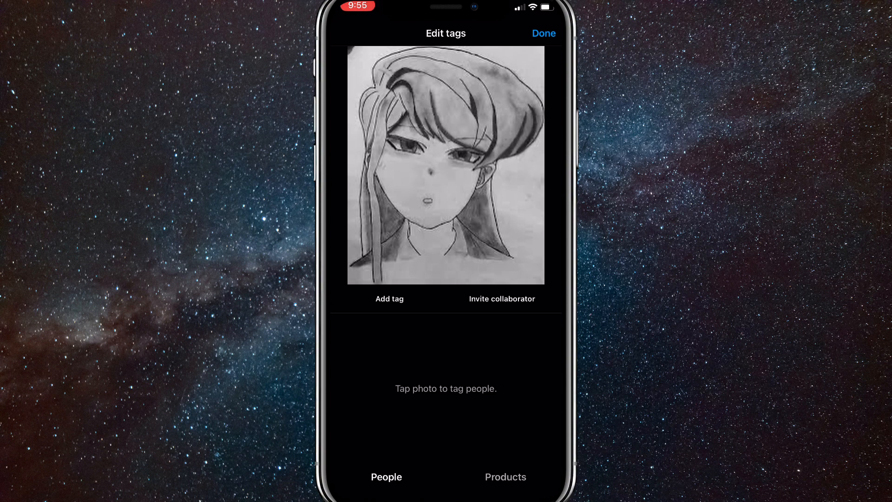
# Begin inviting a collaborator, then cancel and discard the post back to the feed.
pyautogui.click(502, 299)
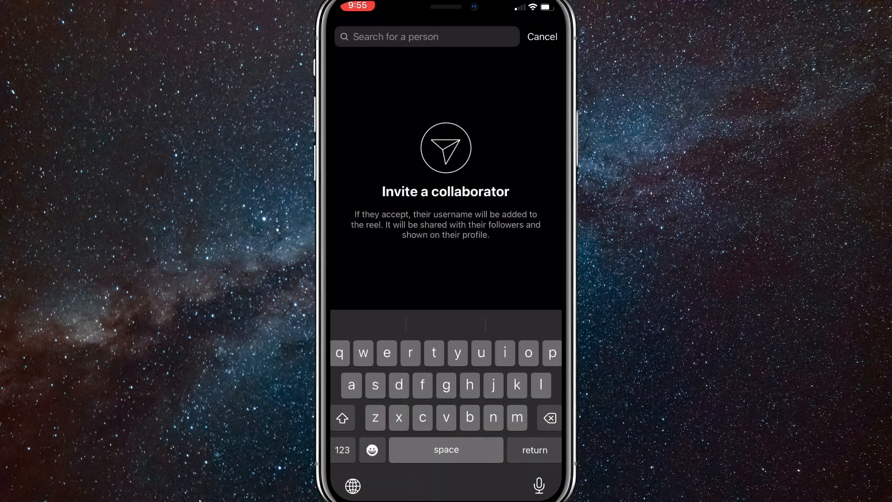
pyautogui.click(541, 36)
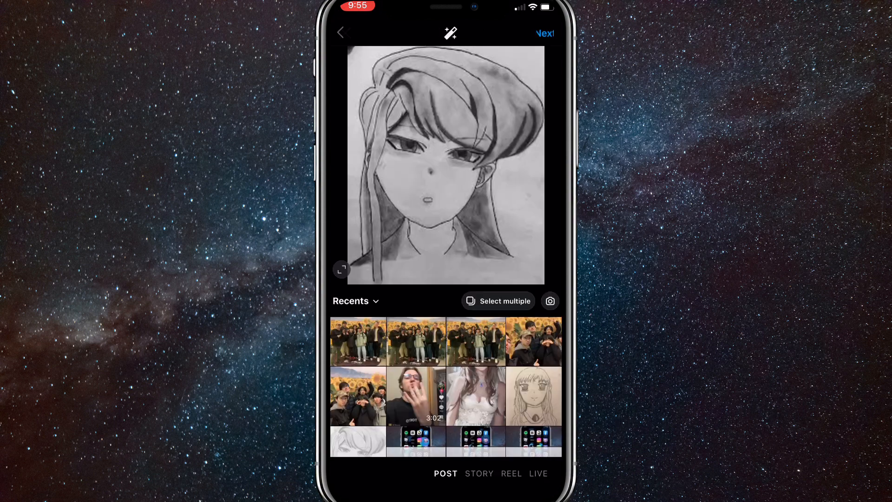
pyautogui.click(340, 33)
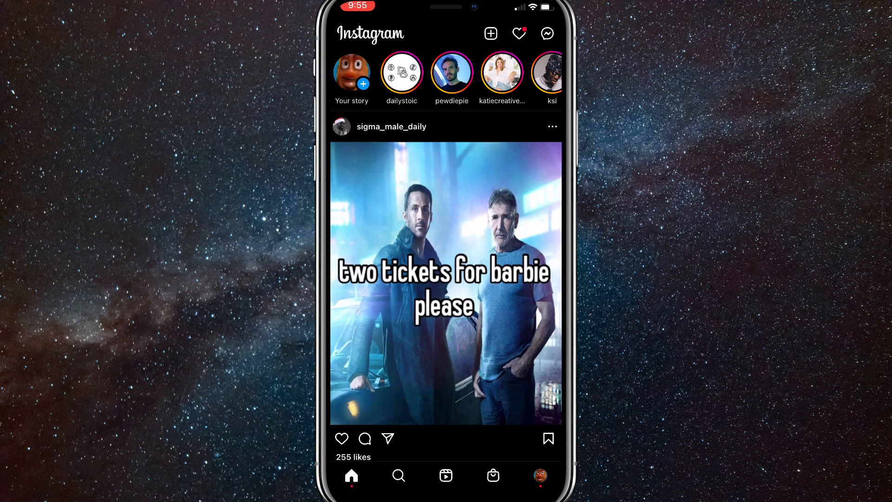
# Open the app settings from your profile's options menu.
pyautogui.click(540, 475)
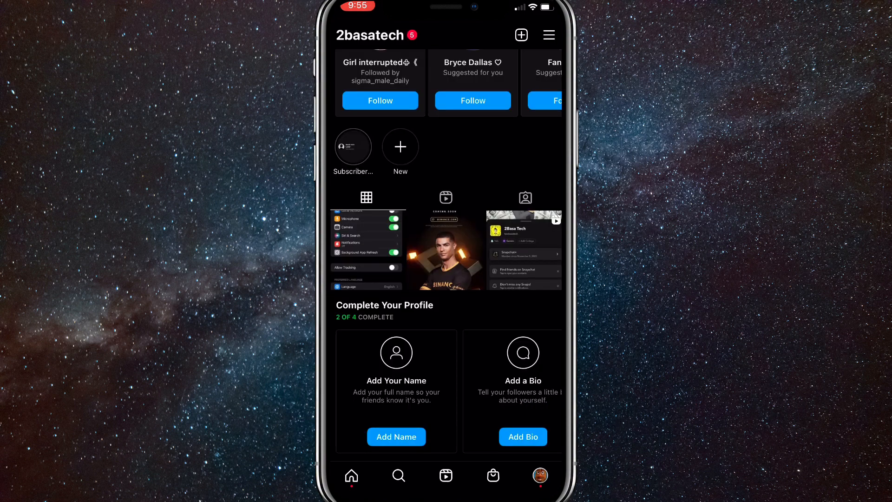
pyautogui.scroll(-3)
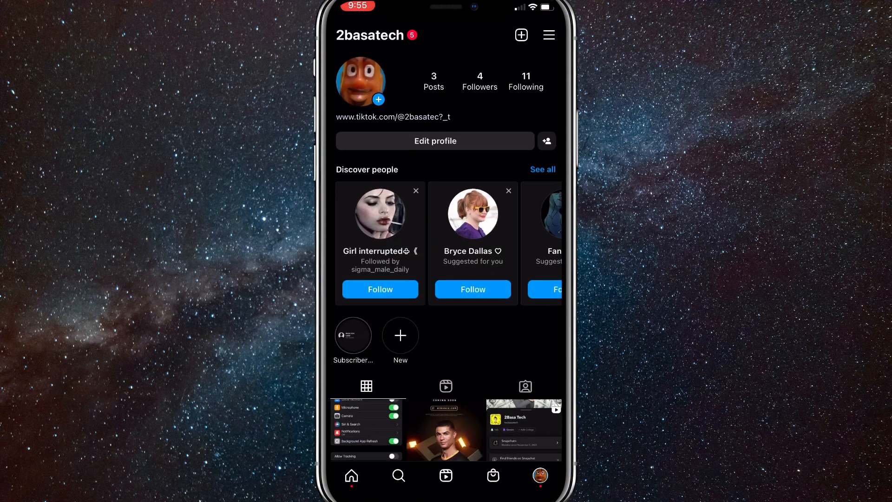
pyautogui.click(548, 35)
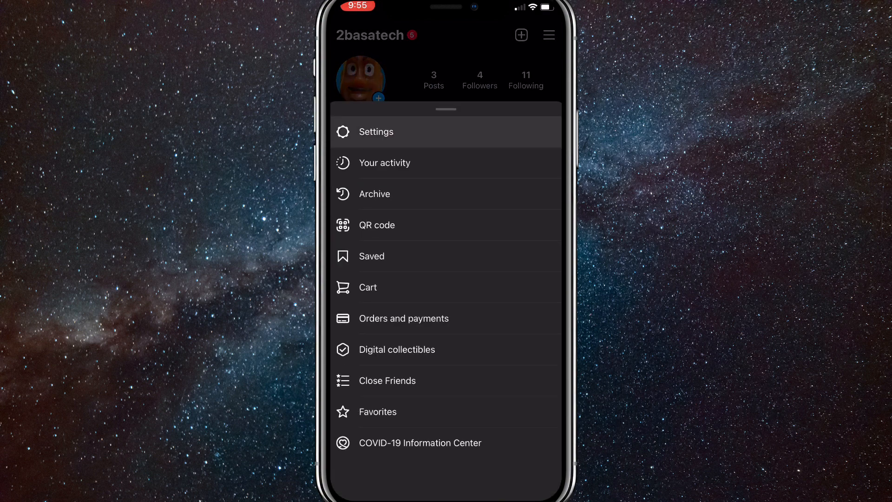
pyautogui.click(375, 132)
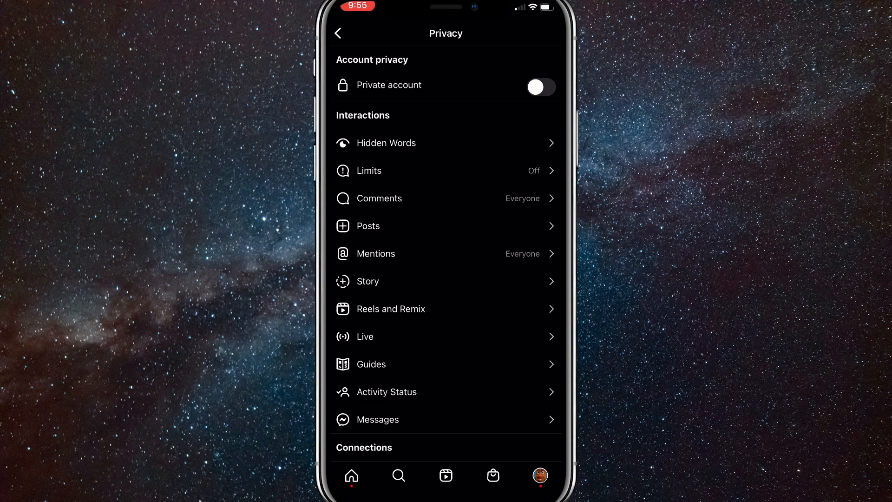
# Switch the account to private, confirm, then switch it back to public.
pyautogui.click(539, 87)
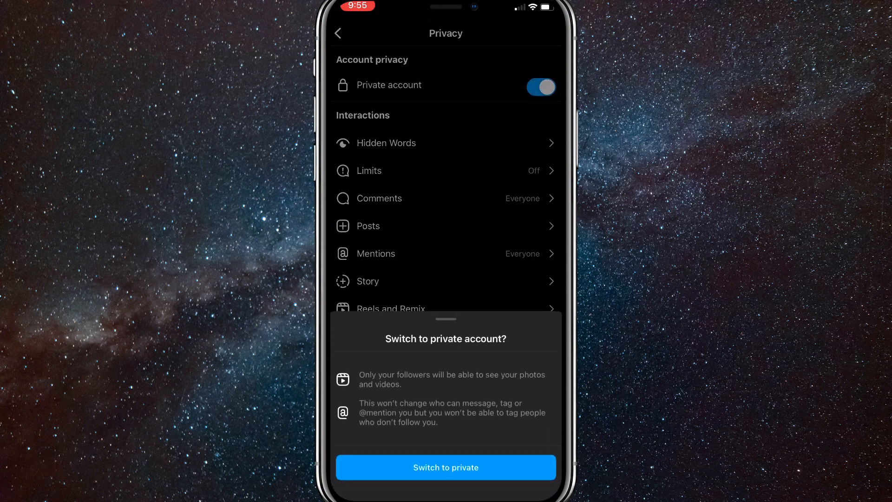
pyautogui.click(446, 467)
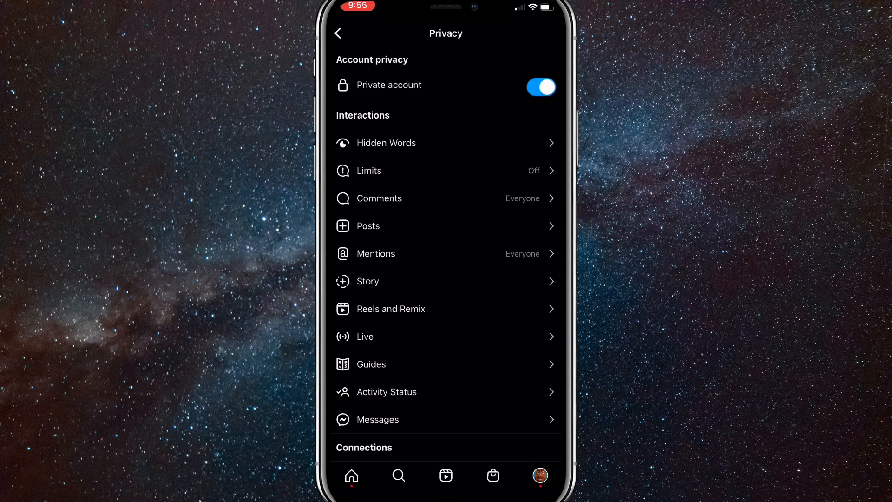
pyautogui.click(540, 87)
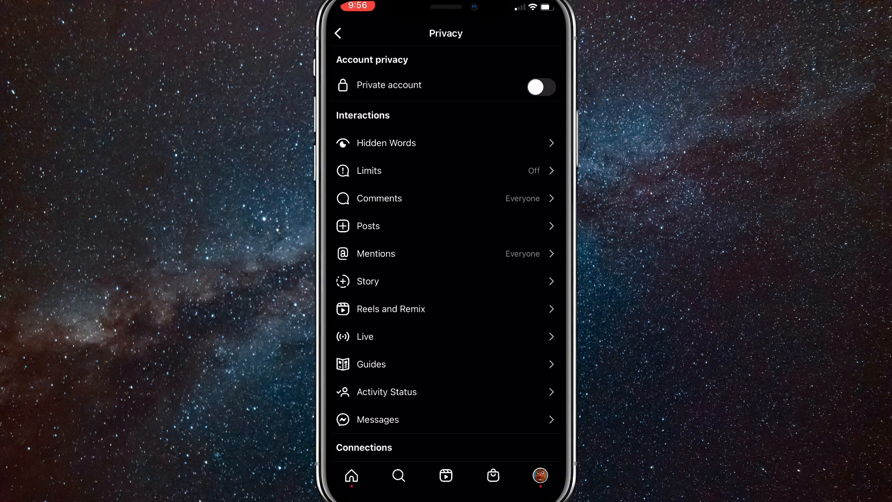
pyautogui.click(338, 33)
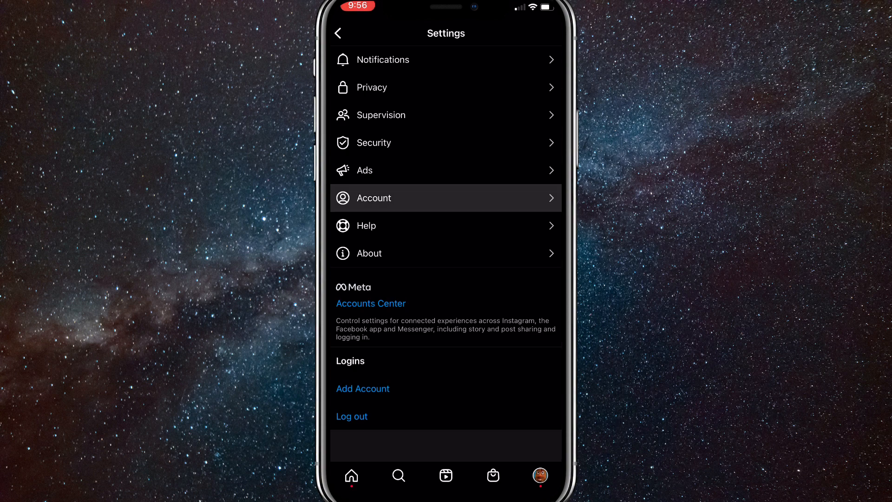
# Preview the professional account switch in account settings, dismiss it, and return to the profile.
pyautogui.click(445, 198)
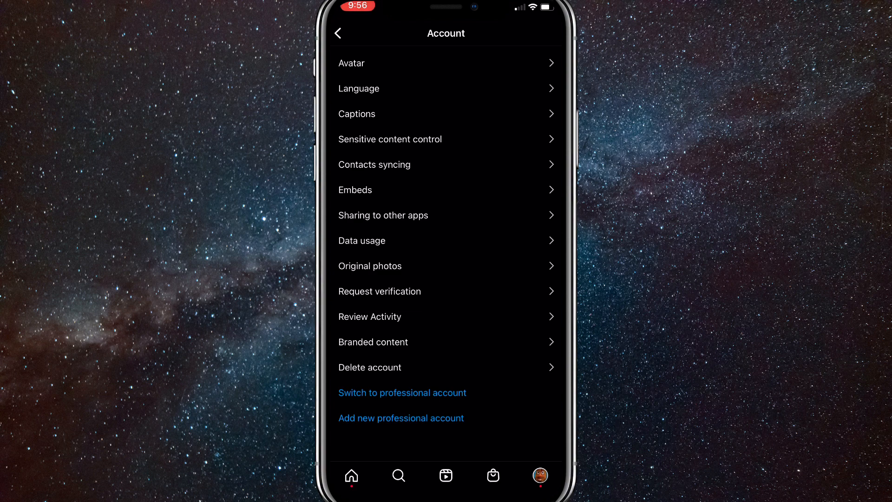
pyautogui.click(402, 393)
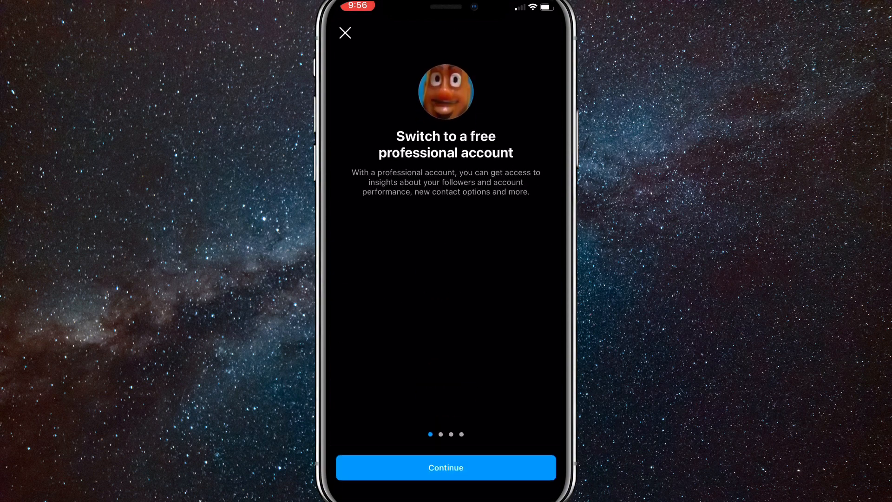
pyautogui.click(345, 33)
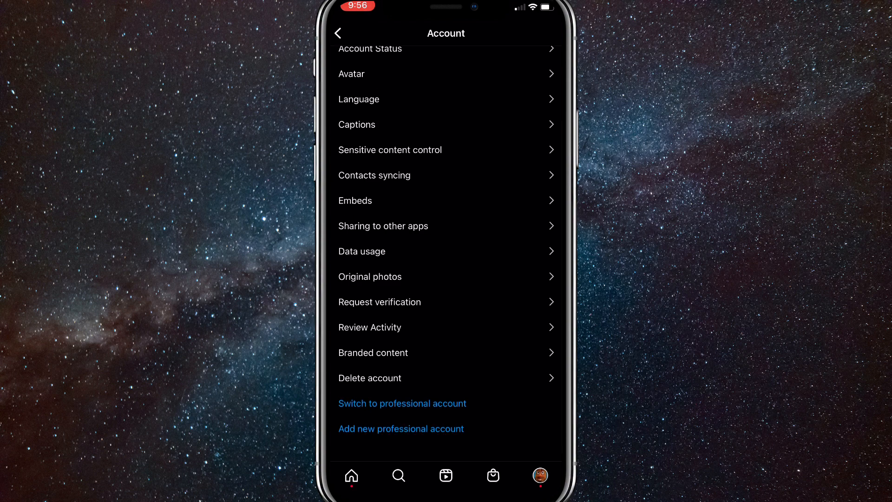
pyautogui.scroll(3)
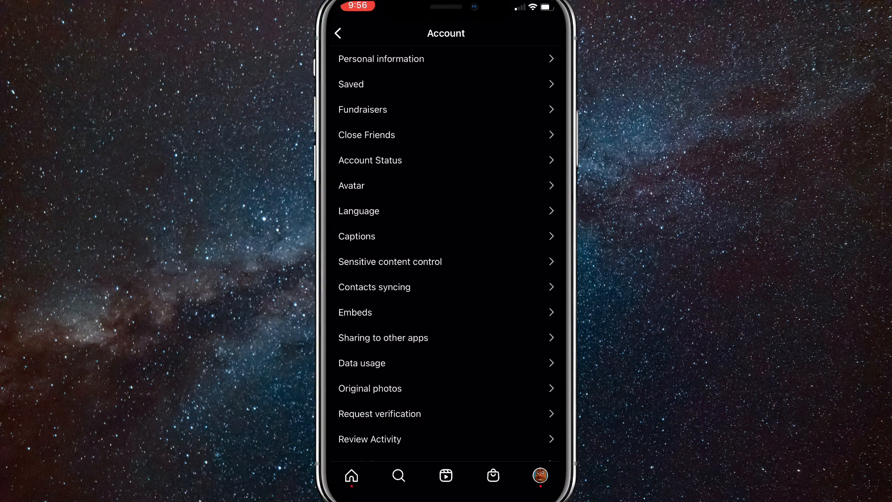
pyautogui.click(337, 33)
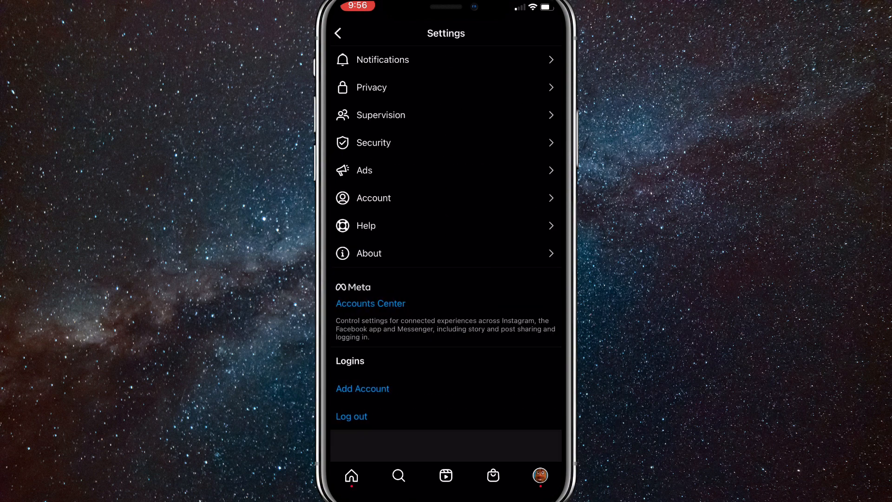
pyautogui.scroll(-3)
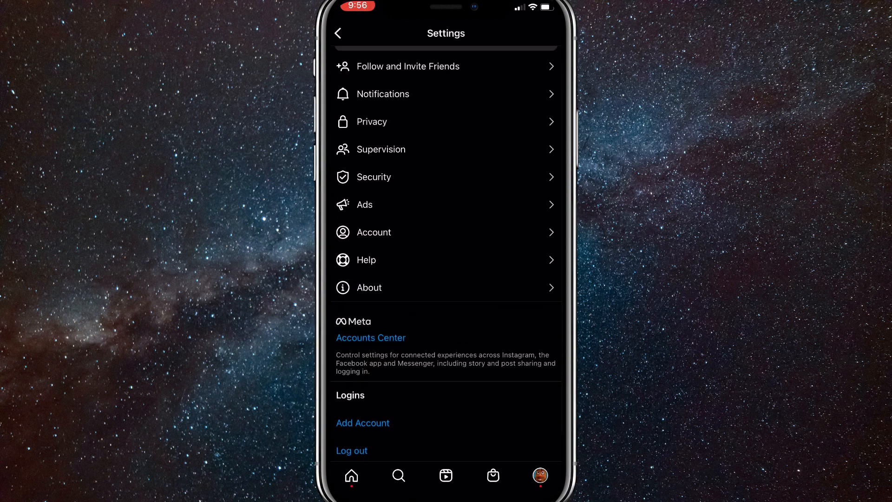
pyautogui.click(338, 33)
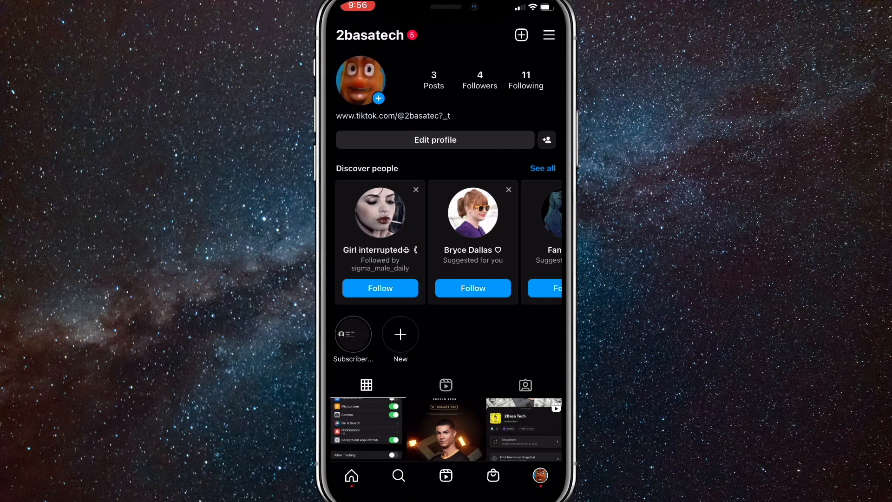
# Go to Settings > Help > Report a Problem from the profile options menu.
pyautogui.click(548, 35)
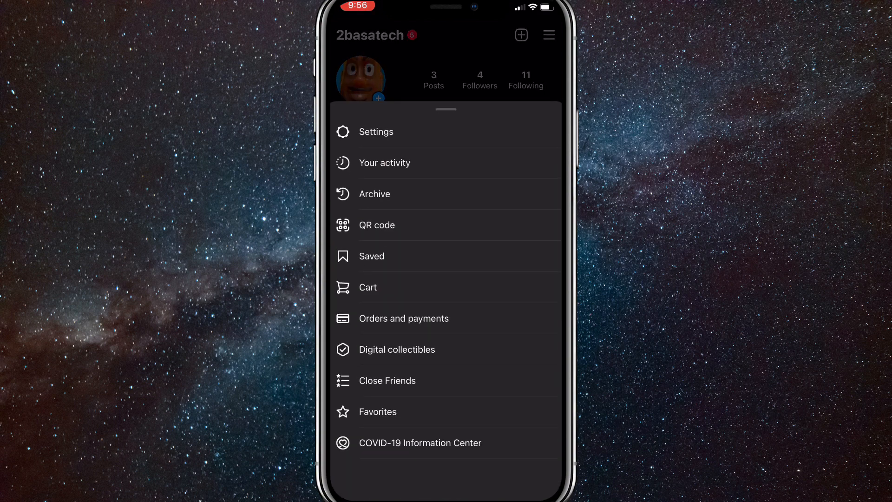
pyautogui.click(376, 132)
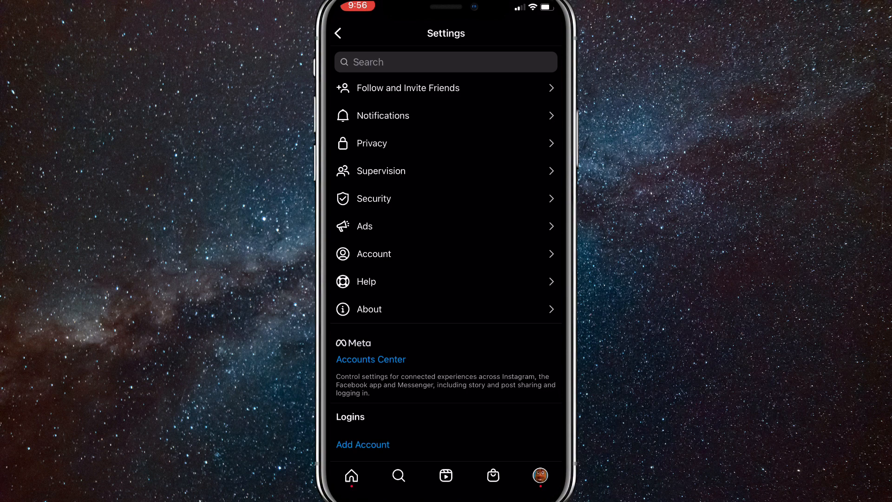
pyautogui.scroll(3)
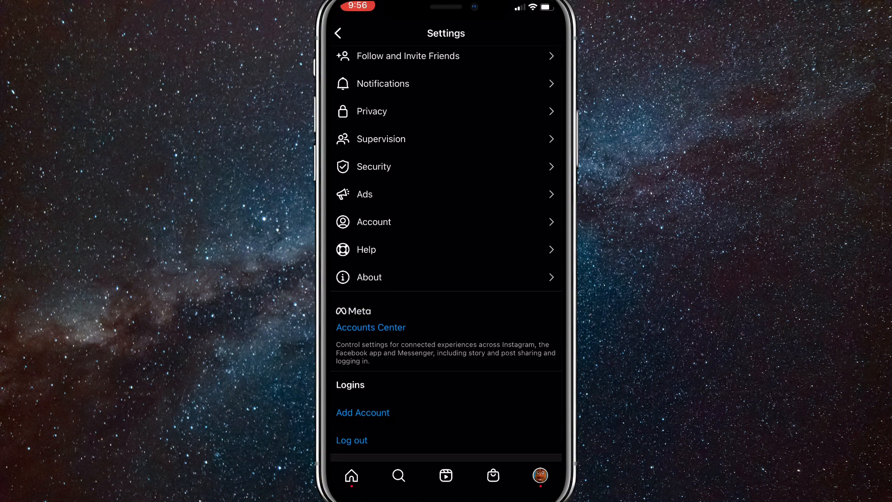
pyautogui.scroll(-3)
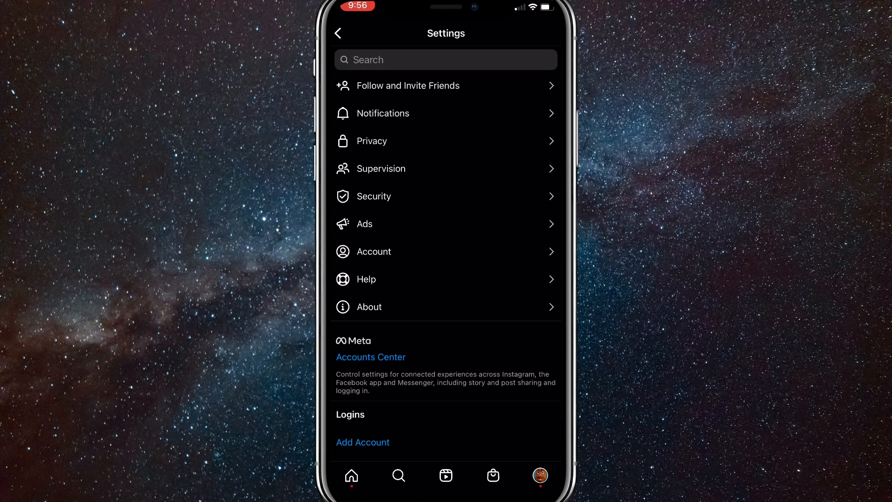
pyautogui.click(446, 279)
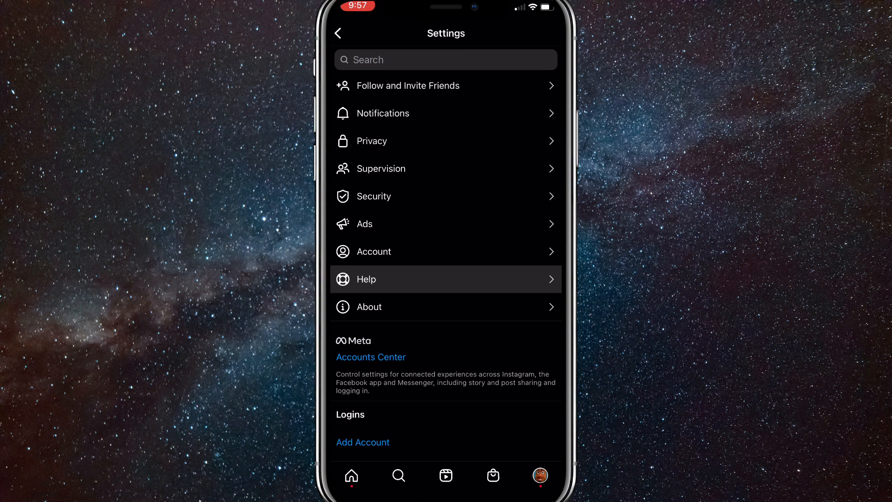
pyautogui.click(446, 279)
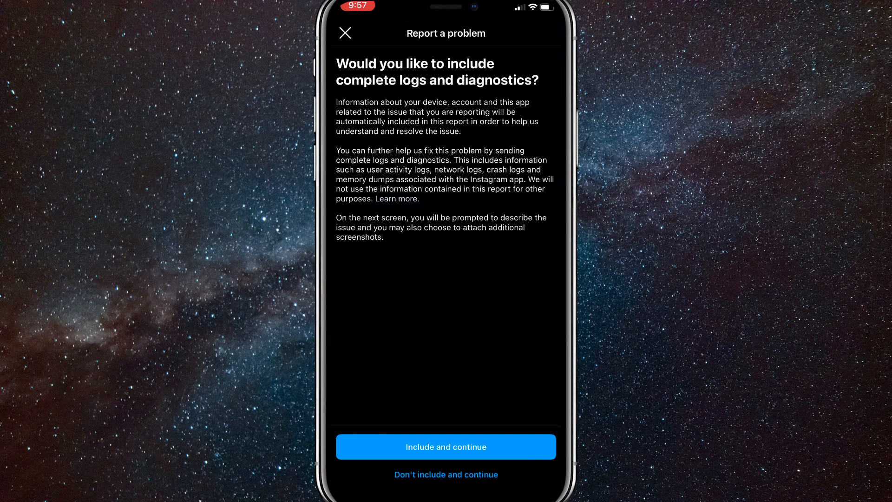
# Type a report about the missing collaboration option, asking Instagram to fix this issue.
pyautogui.click(446, 447)
pyautogui.write('Hello')
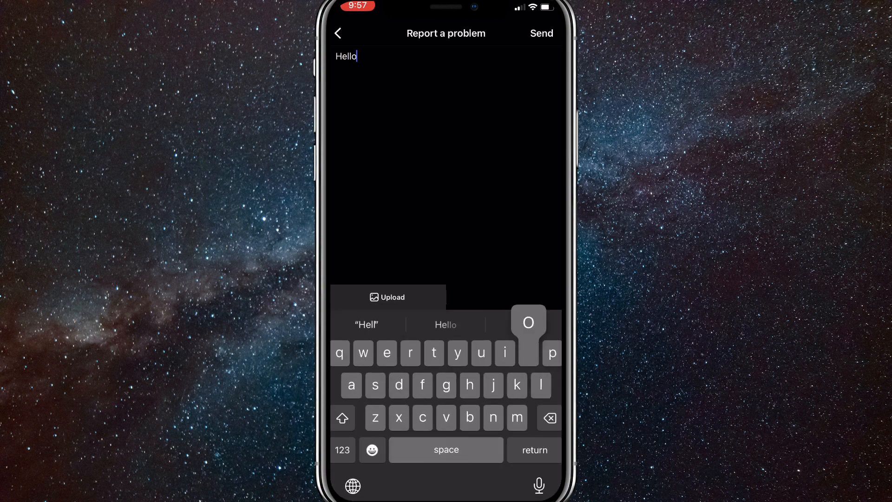
pyautogui.write('Instagram team')
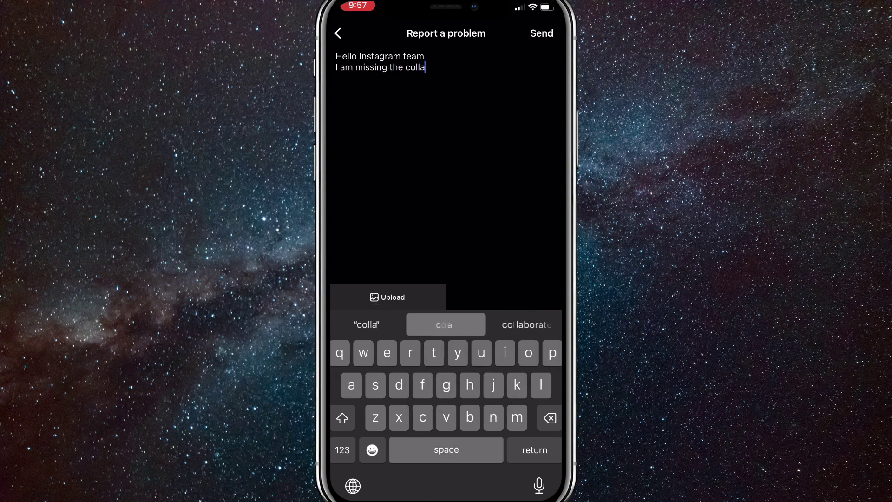
pyautogui.click(444, 325)
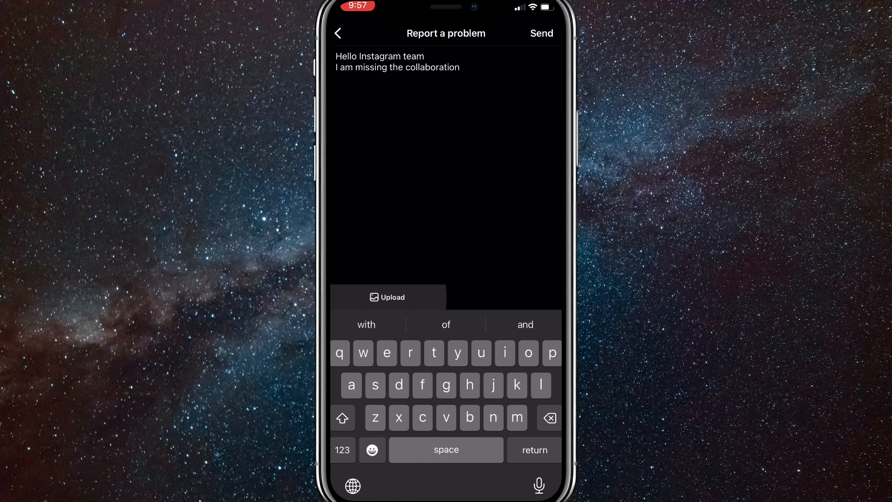
pyautogui.write('option on my Instagram accounts')
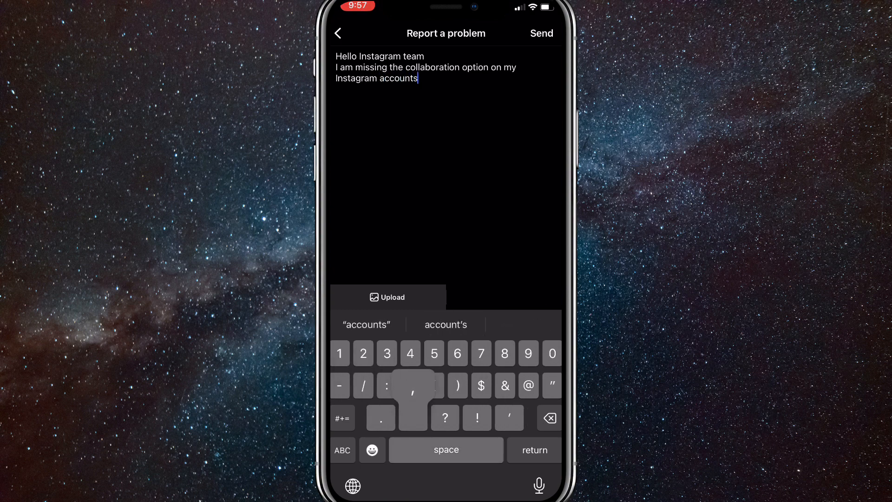
pyautogui.write(', please fix')
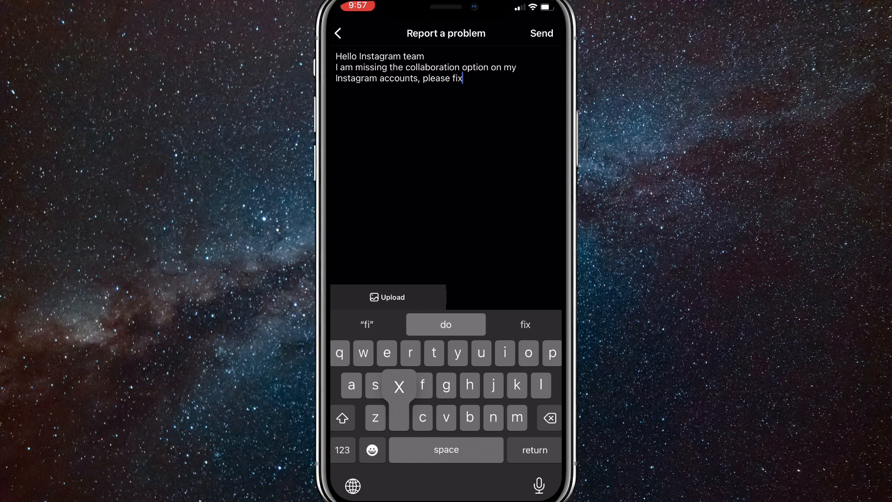
pyautogui.write('this issue as this option is very important for my account')
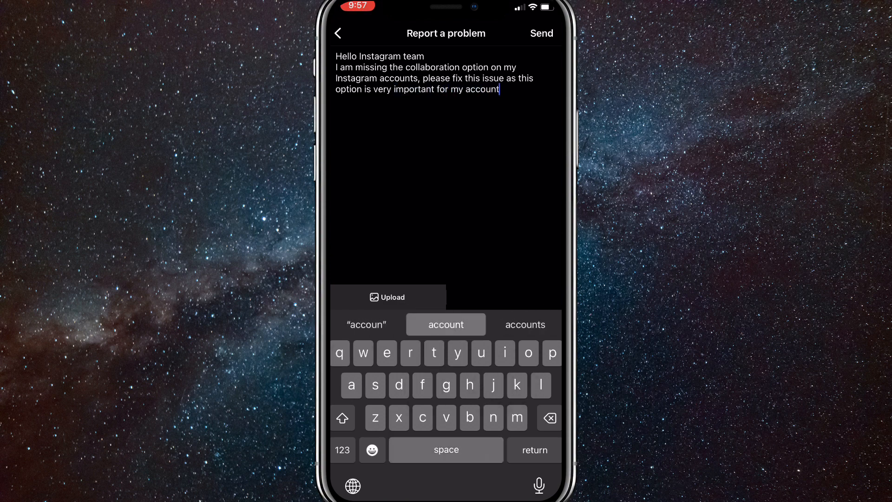
# Finish the message with a thank-you and send the report.
pyautogui.click(343, 450)
pyautogui.write('T')
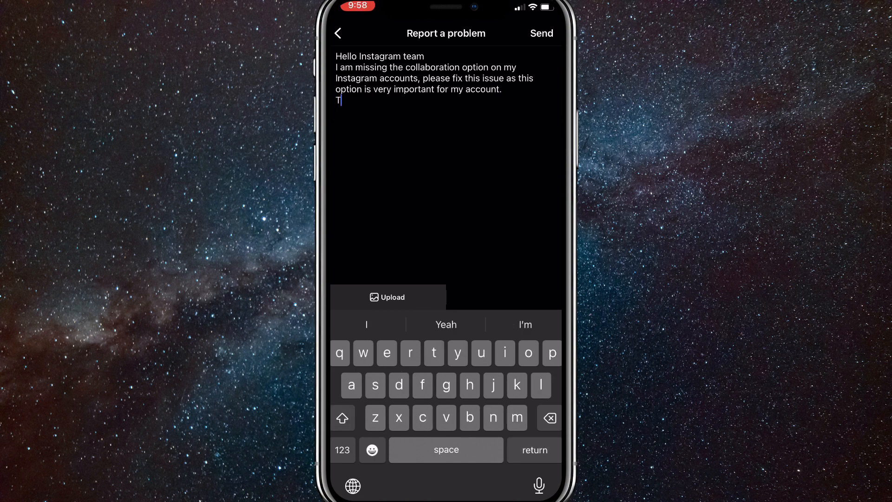
pyautogui.write('hank uoy')
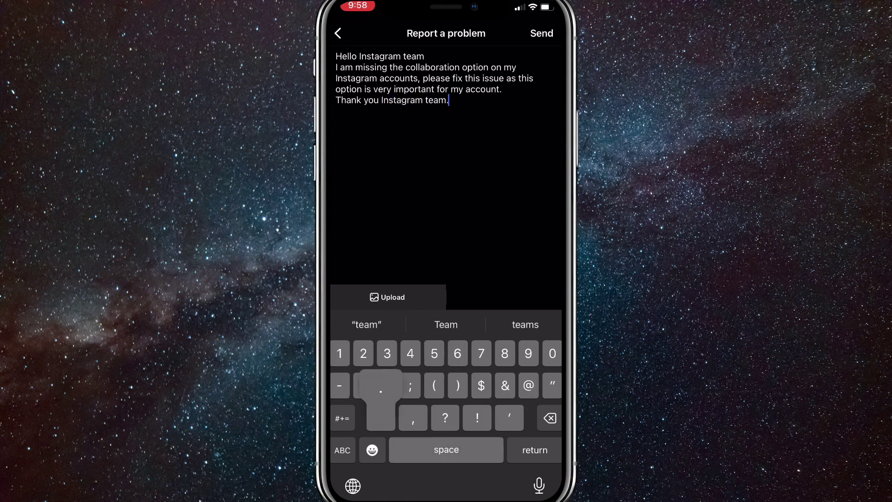
pyautogui.click(338, 33)
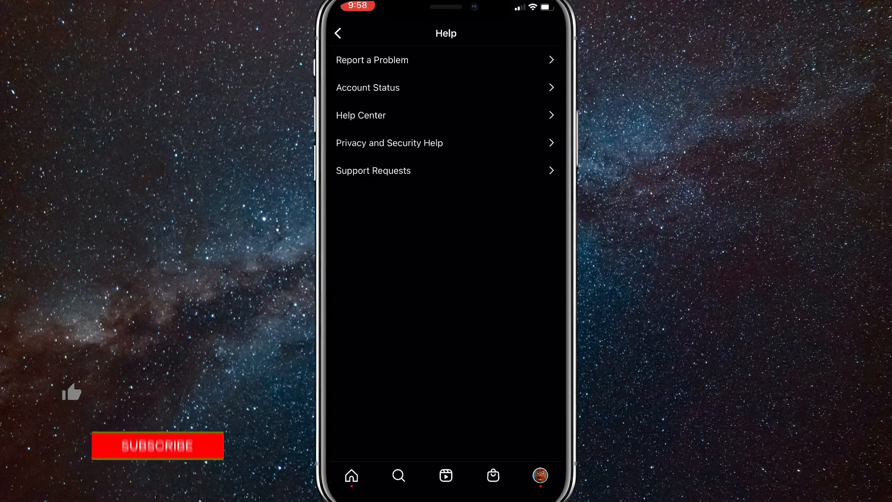
pyautogui.click(157, 445)
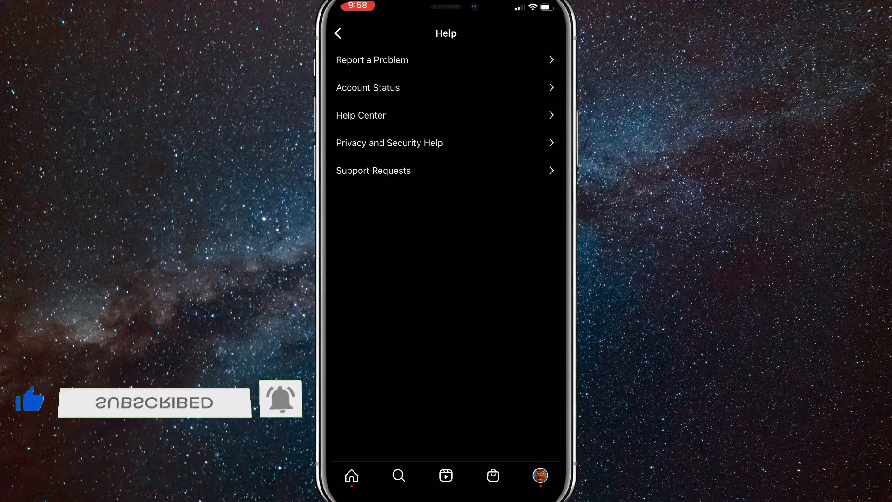